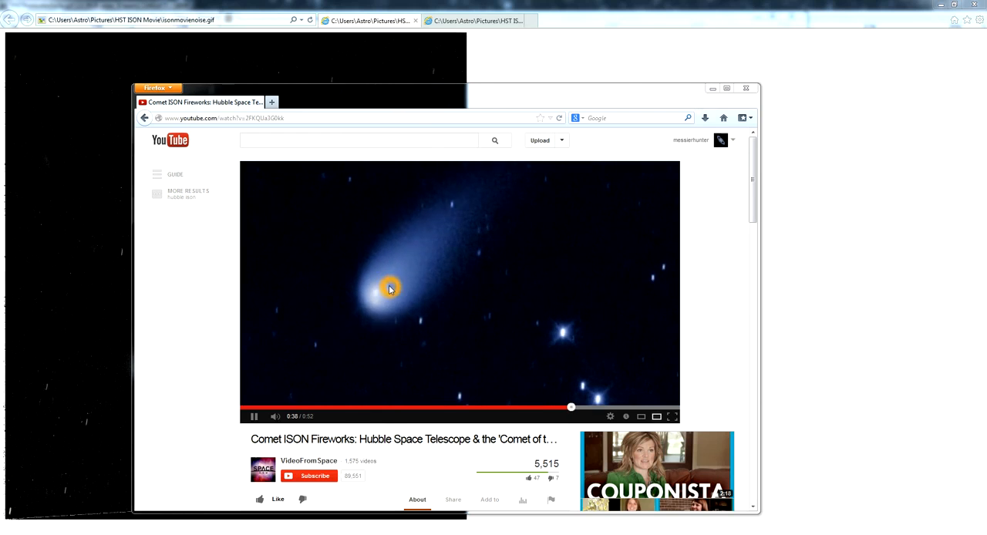
pyautogui.moveTo(417, 332)
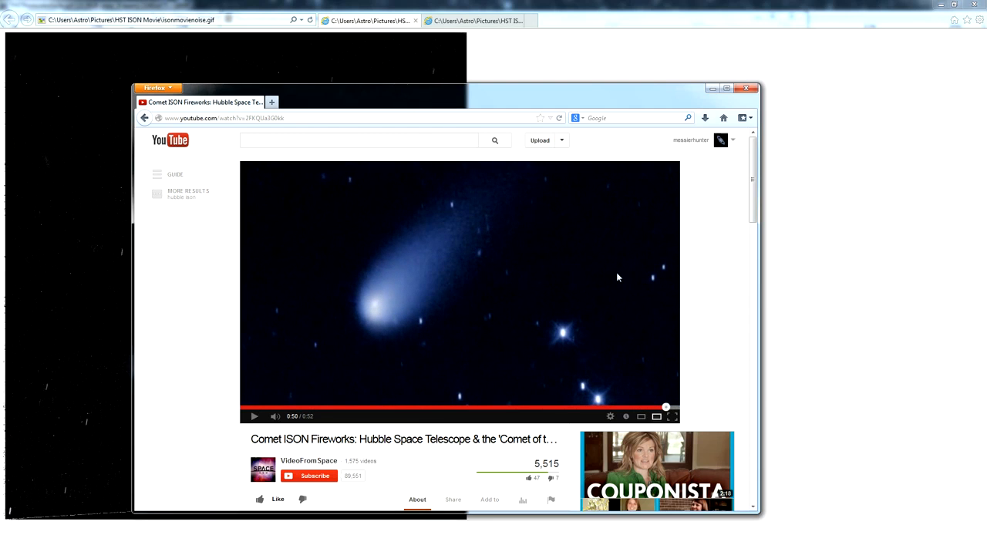
pyautogui.moveTo(700, 129)
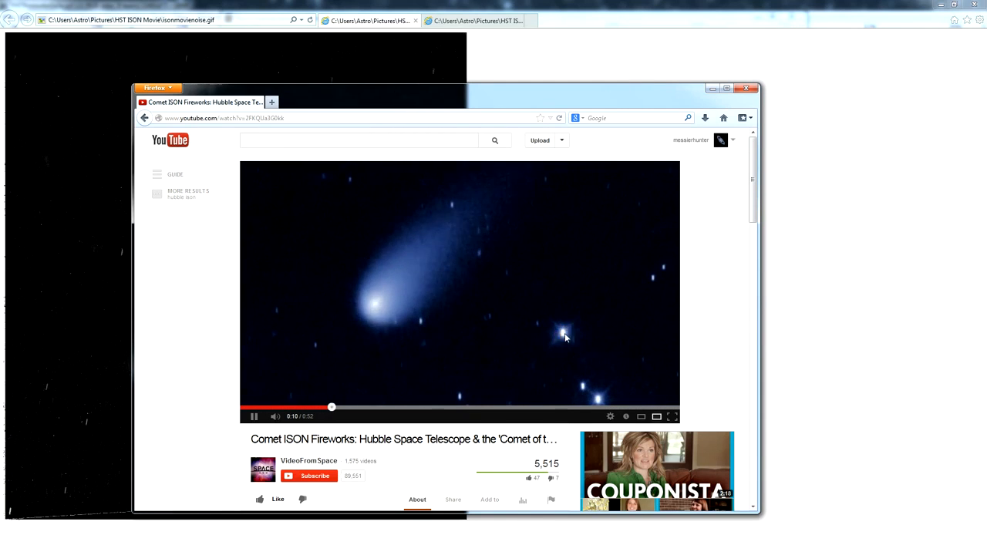
# Bring the isonmovienoise.gif tab showing the noisy grayscale Comet ISON animation to the front.
pyautogui.click(460, 292)
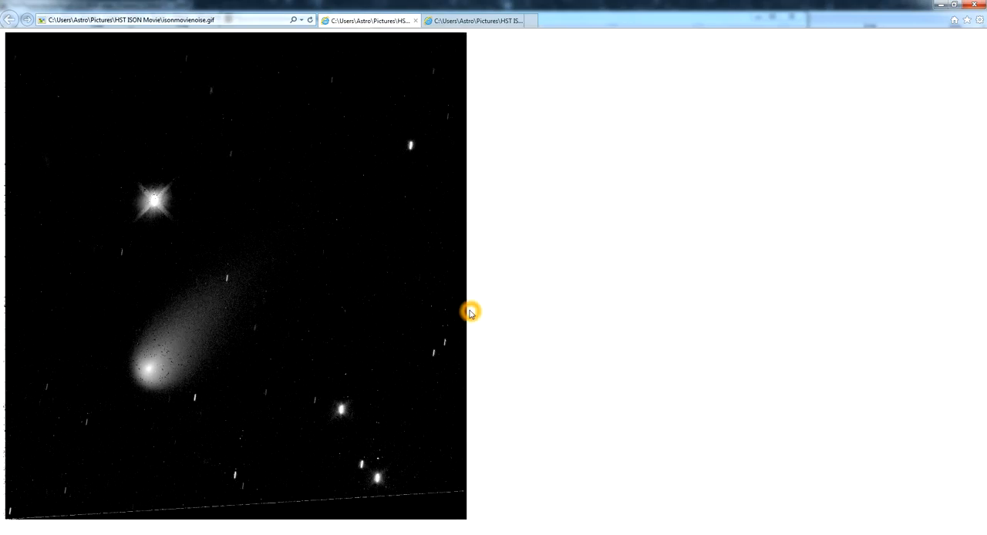
pyautogui.moveTo(275, 269)
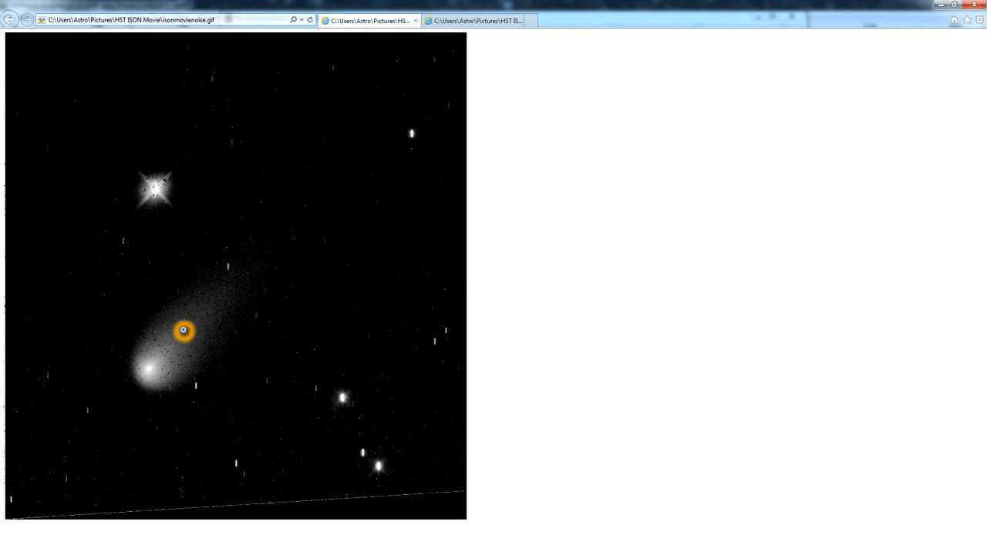
# Enlarge the noisy Comet ISON GIF to actual size to reveal the grainy coma and streaks.
pyautogui.click(183, 331)
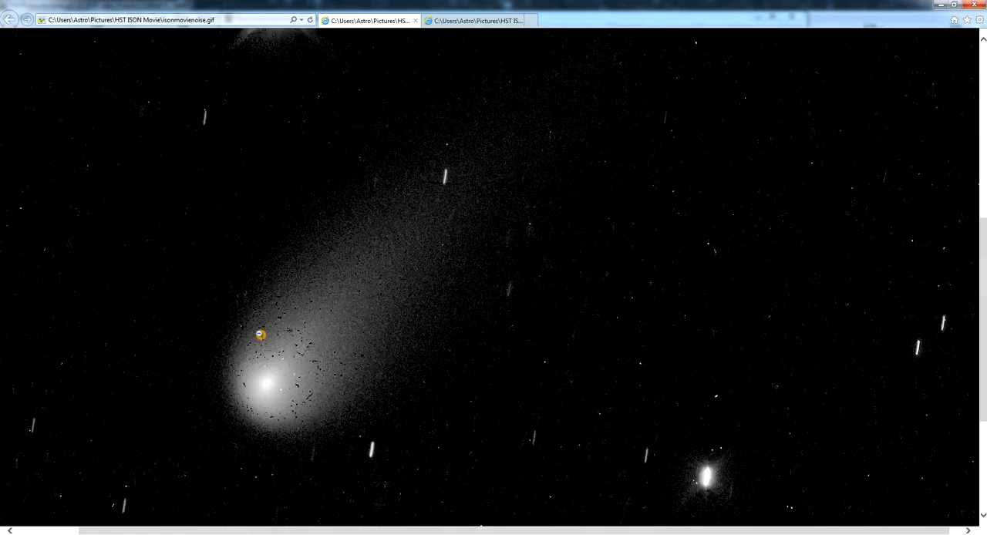
pyautogui.moveTo(473, 345)
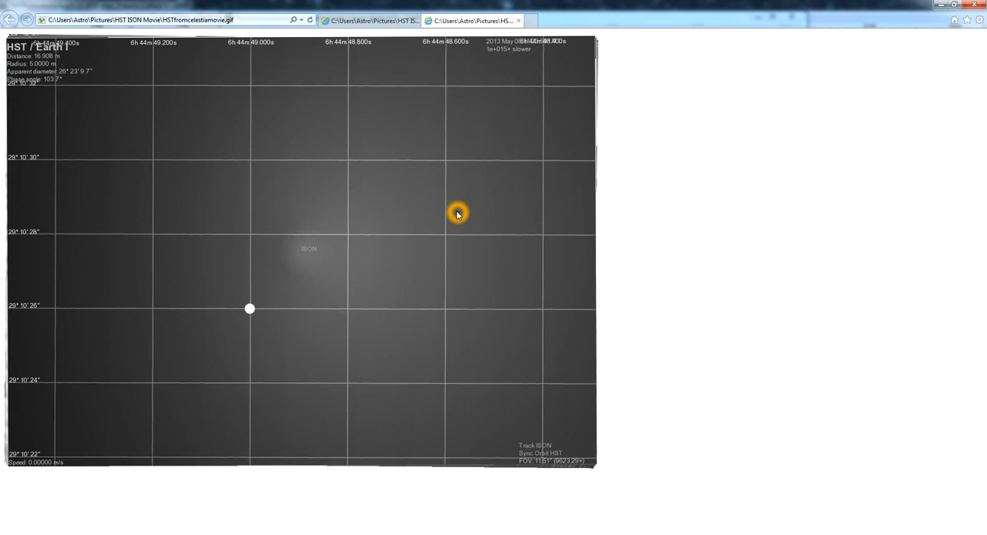
pyautogui.moveTo(375, 193)
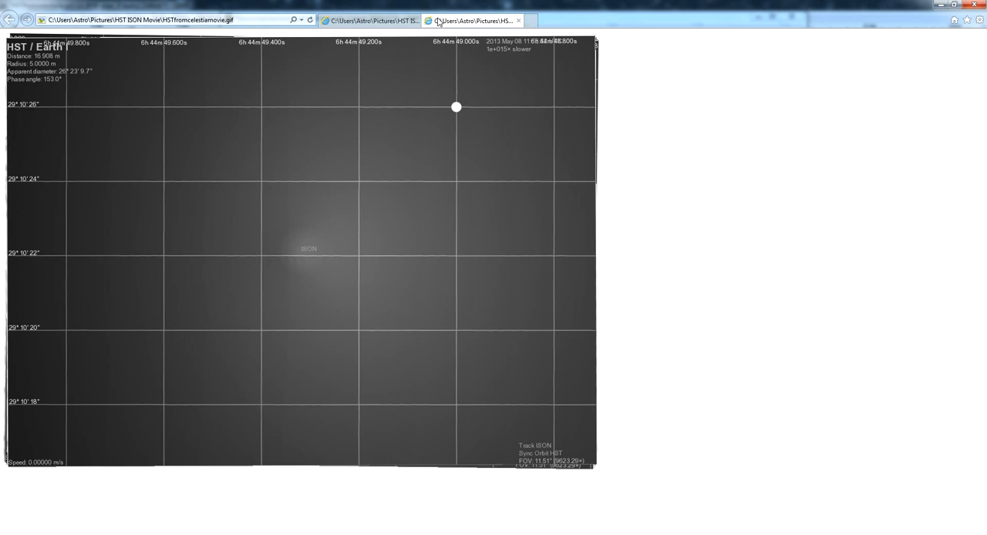
# Show the HSTfromcelestiamovie.gif tab with the gridded Celestia simulation of ISON from Hubble.
pyautogui.click(398, 167)
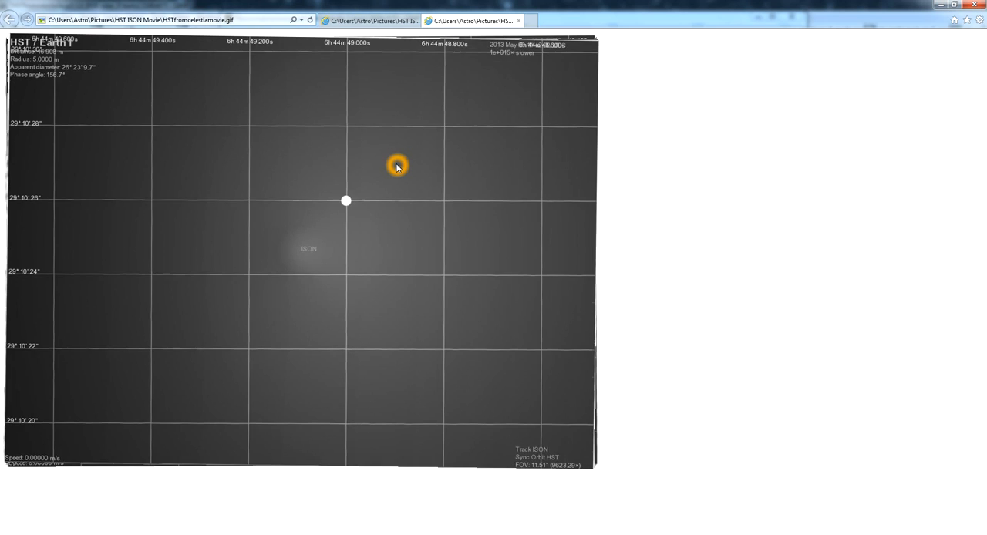
pyautogui.moveTo(385, 175)
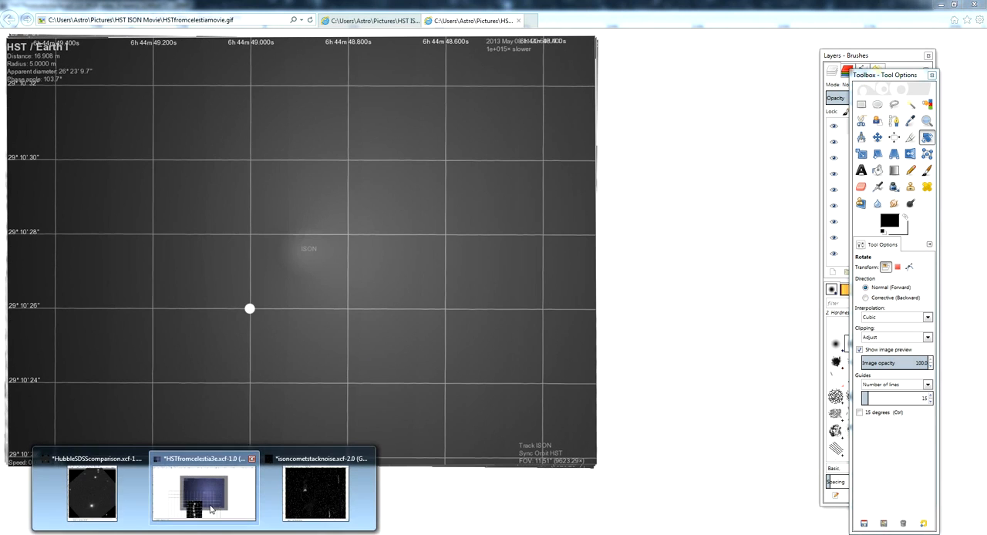
# Switch to the HSTfromcelestia3e.xcf window, then bring up the SAOImage ds9 sdsstestregion star field.
pyautogui.click(204, 492)
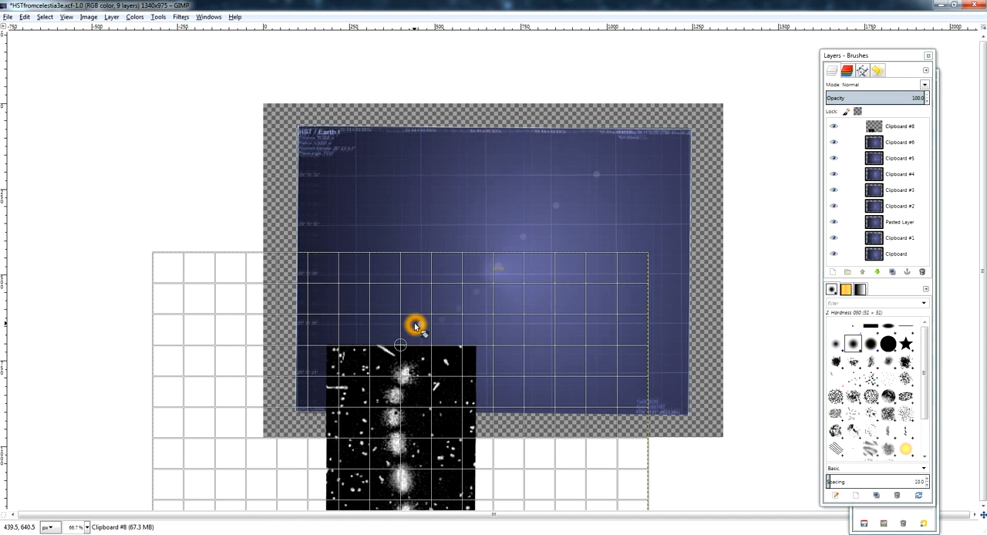
pyautogui.moveTo(548, 232)
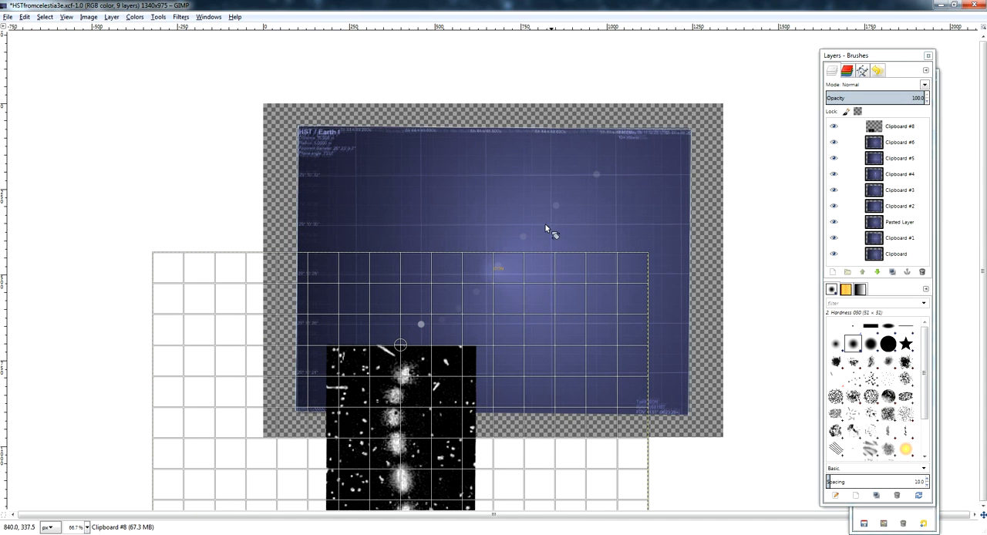
pyautogui.moveTo(563, 209)
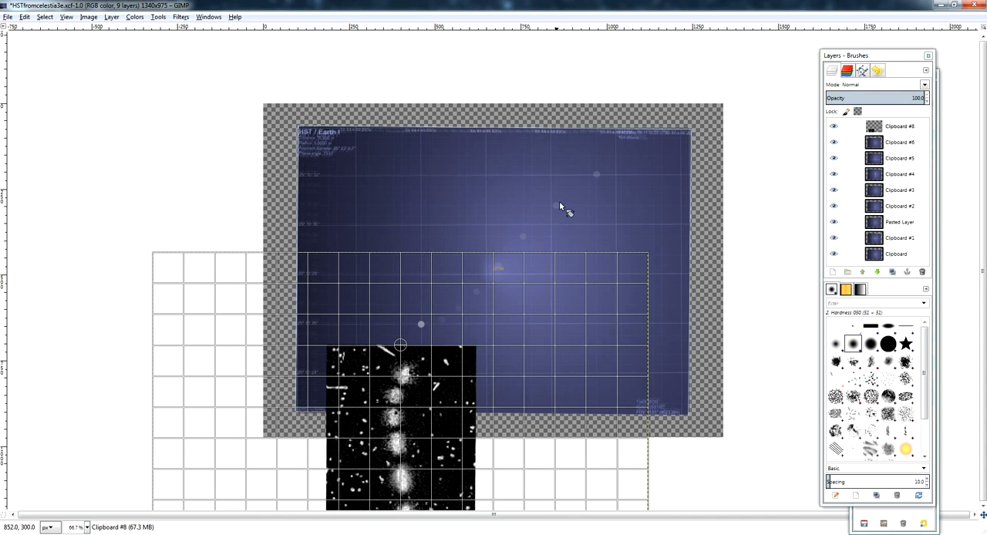
pyautogui.click(596, 175)
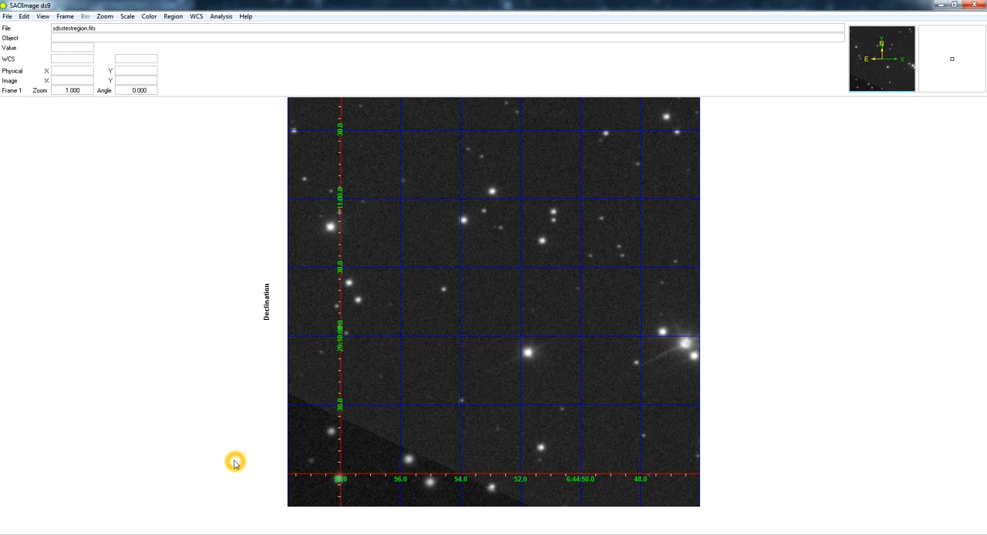
pyautogui.moveTo(328, 464)
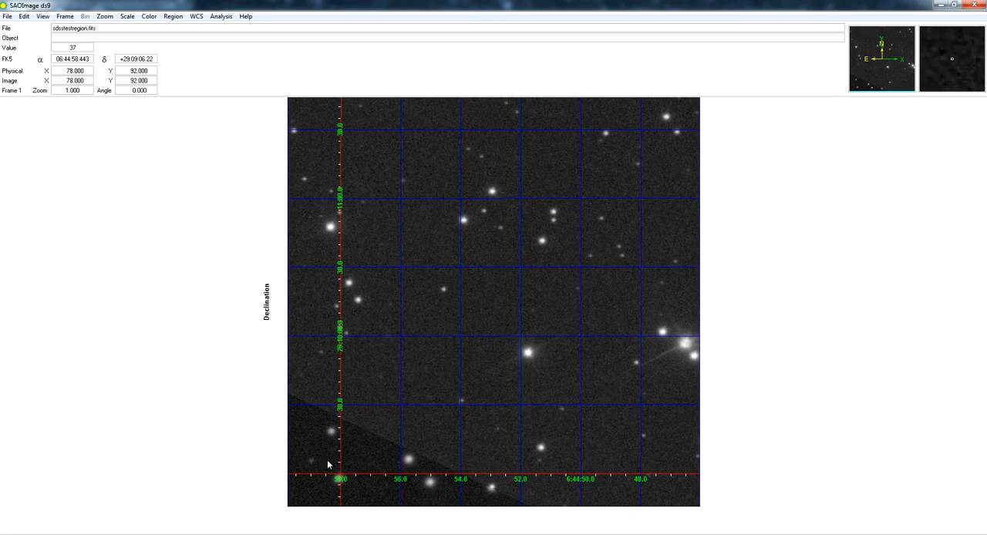
pyautogui.moveTo(291, 474)
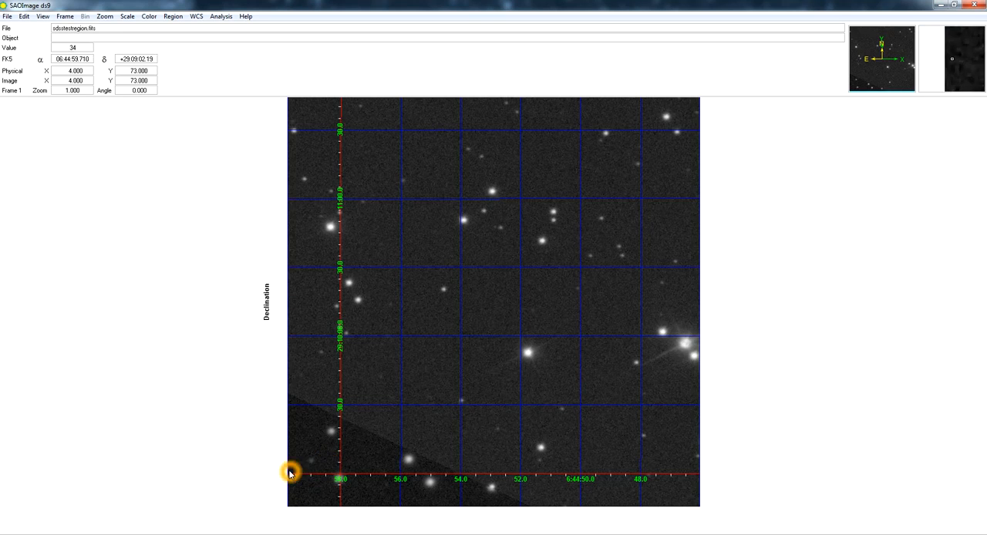
pyautogui.moveTo(668, 482)
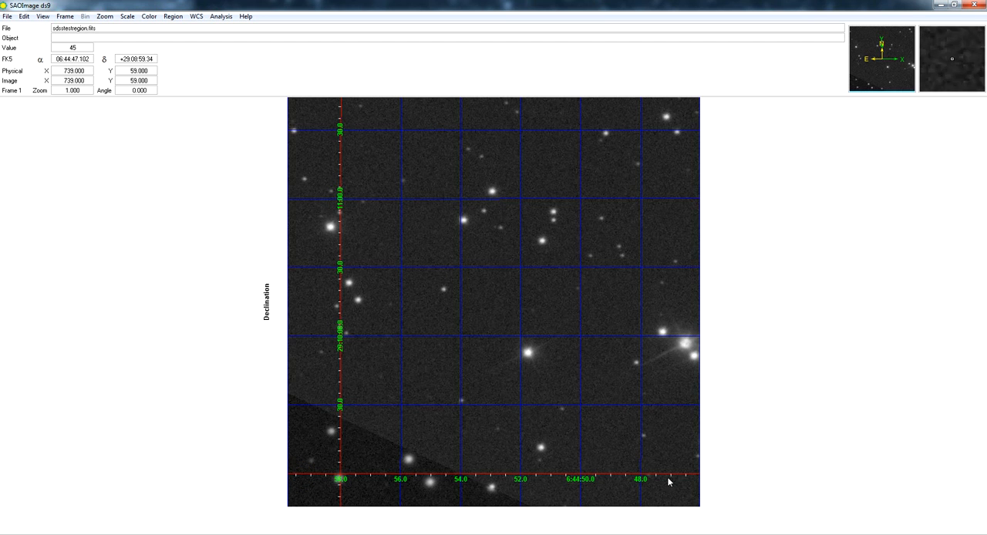
pyautogui.moveTo(344, 514)
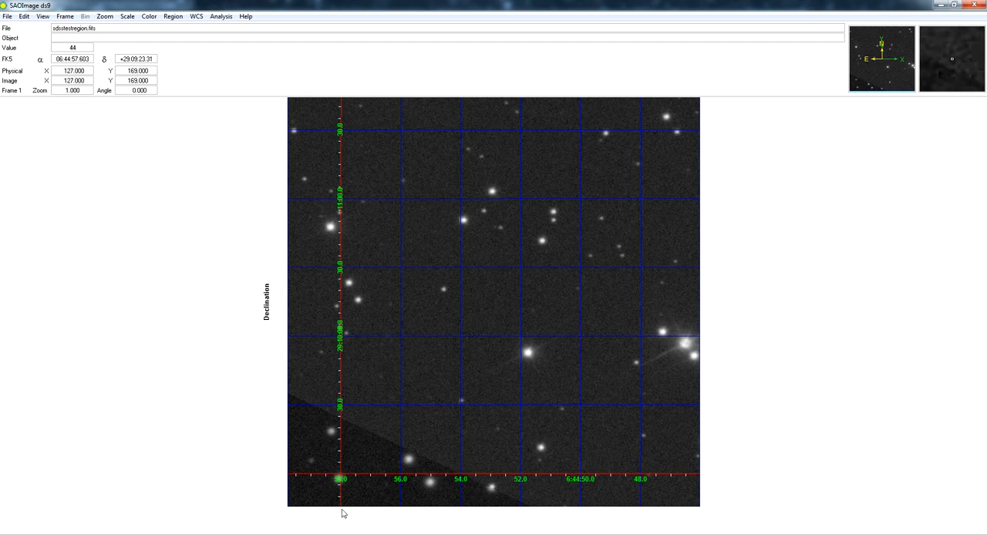
pyautogui.moveTo(355, 346)
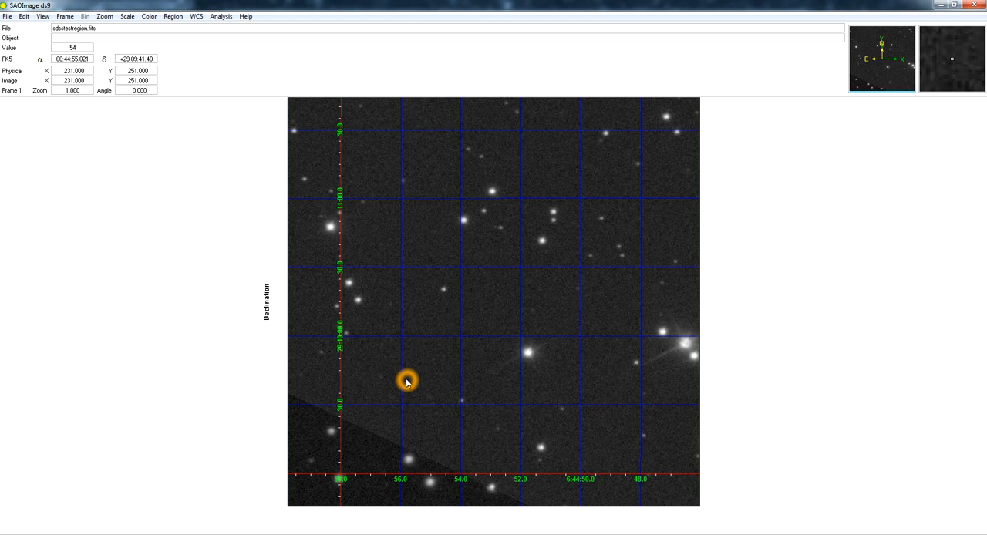
pyautogui.moveTo(264, 437)
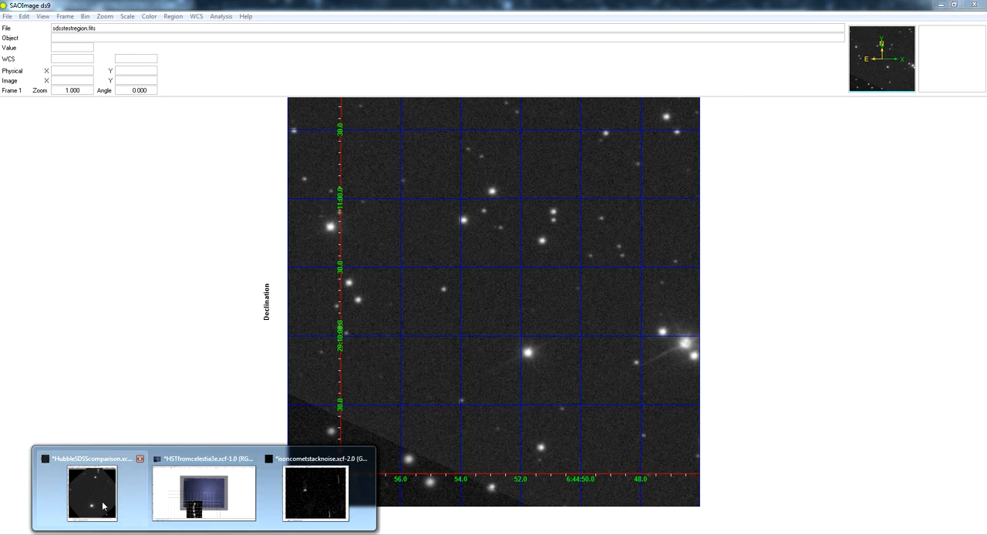
# Switch to HubbleSDSScomparison.xcf, showing its rotated star field as a pasted Clipboard layer.
pyautogui.click(91, 492)
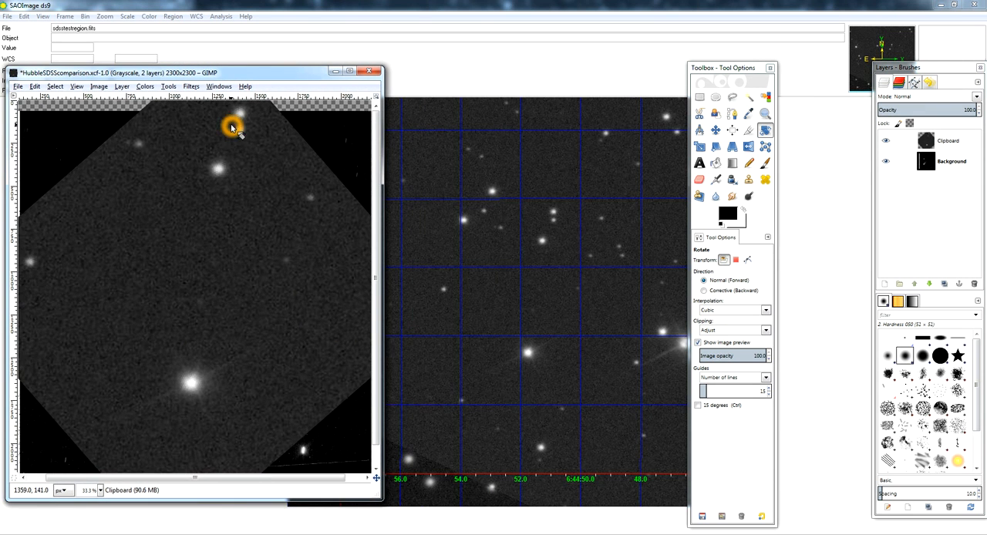
pyautogui.moveTo(561, 240)
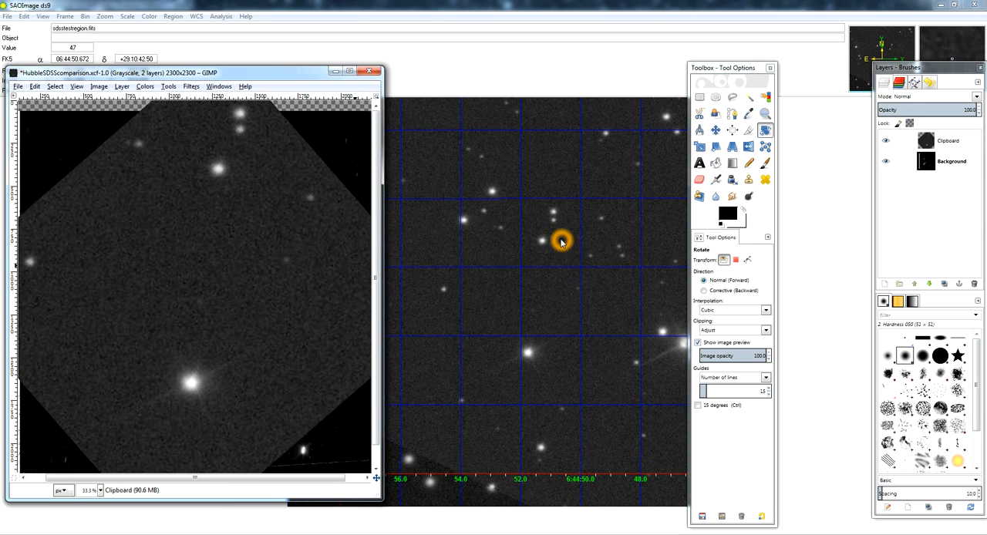
pyautogui.moveTo(235, 152)
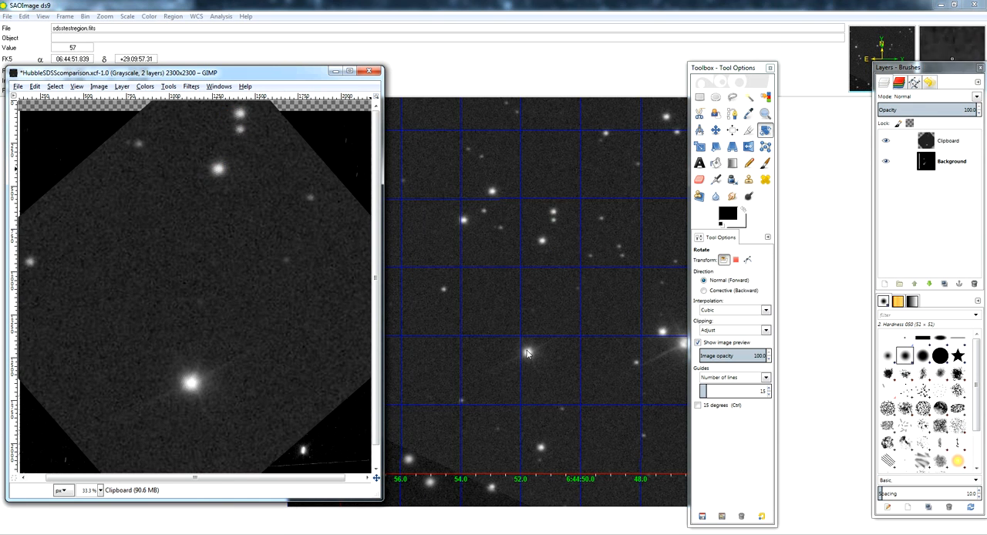
pyautogui.moveTo(155, 236)
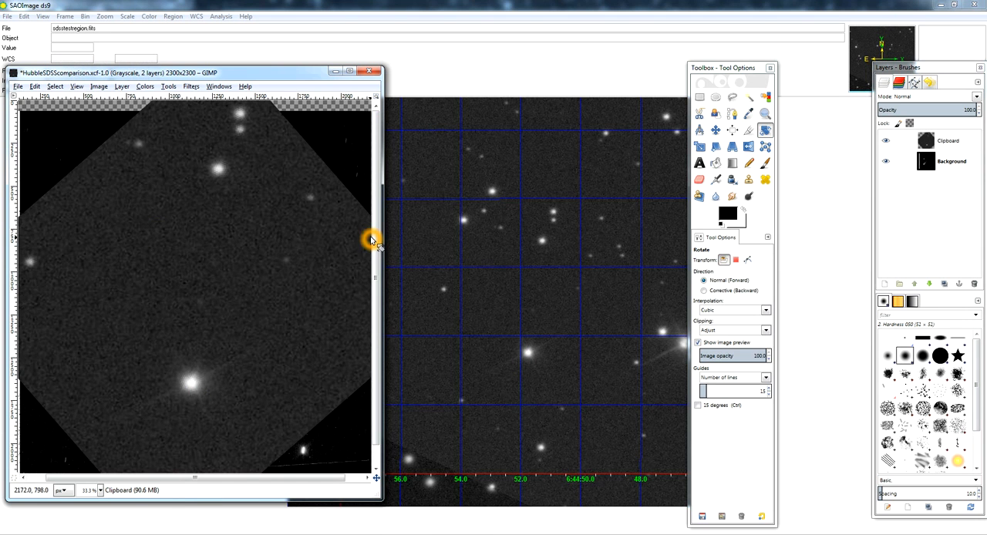
pyautogui.moveTo(524, 258)
pyautogui.write('131.1')
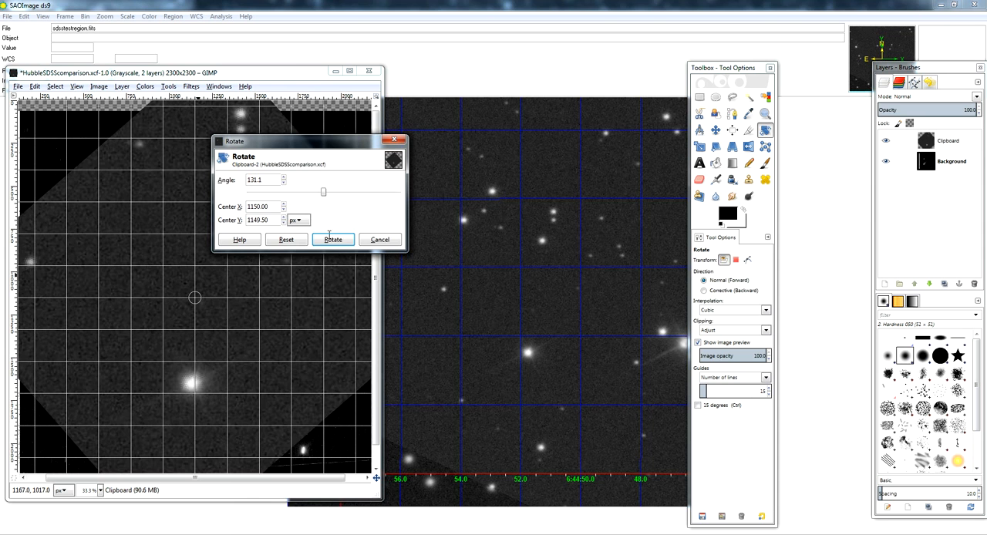
# Rotate the Clipboard star-field layer by 131.10 degrees into an upright star field.
pyautogui.click(332, 239)
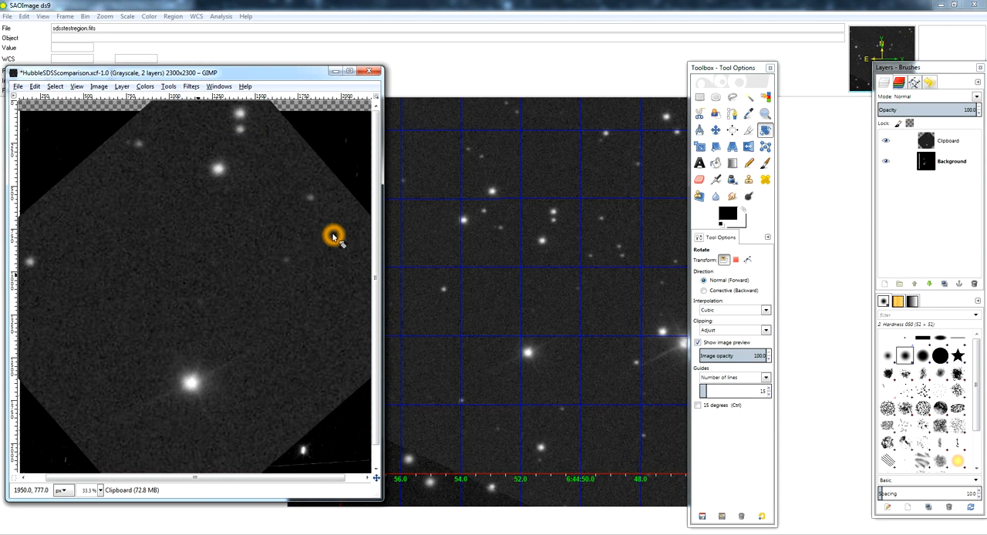
pyautogui.click(948, 140)
pyautogui.write('131.1')
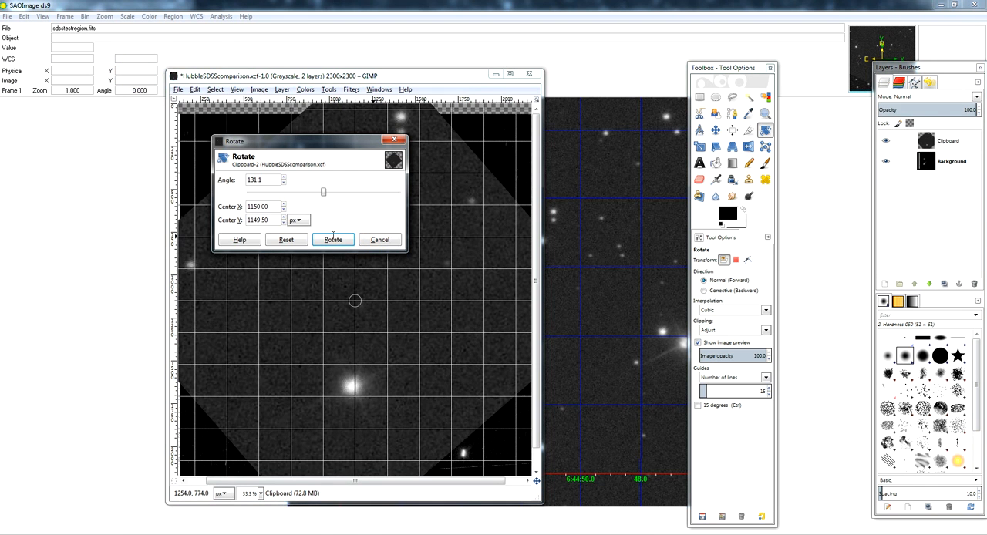
pyautogui.click(333, 239)
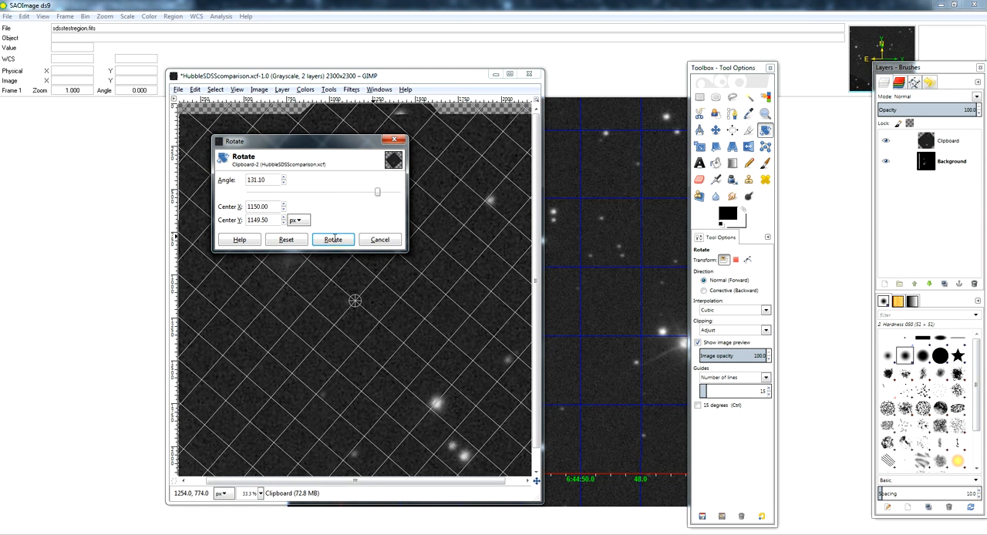
pyautogui.click(333, 239)
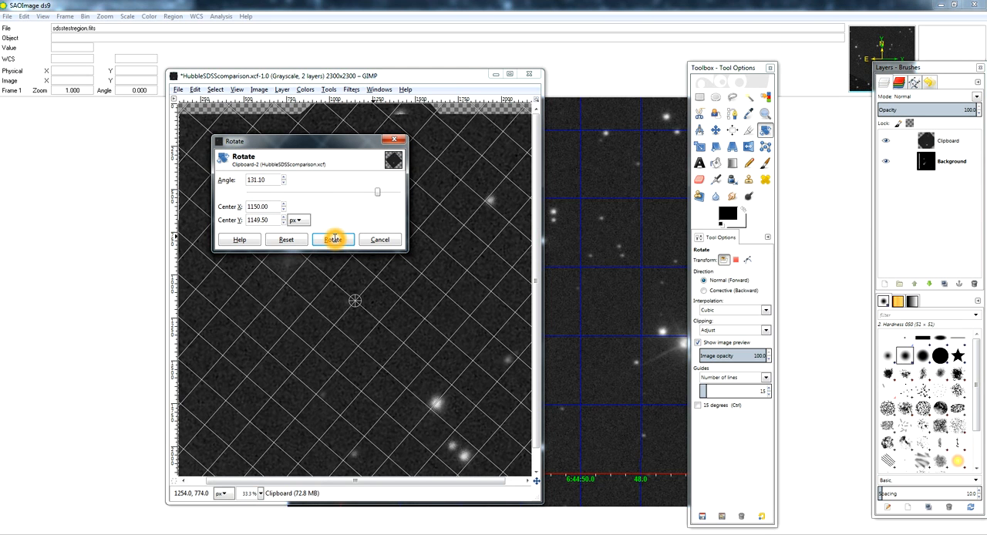
pyautogui.click(333, 239)
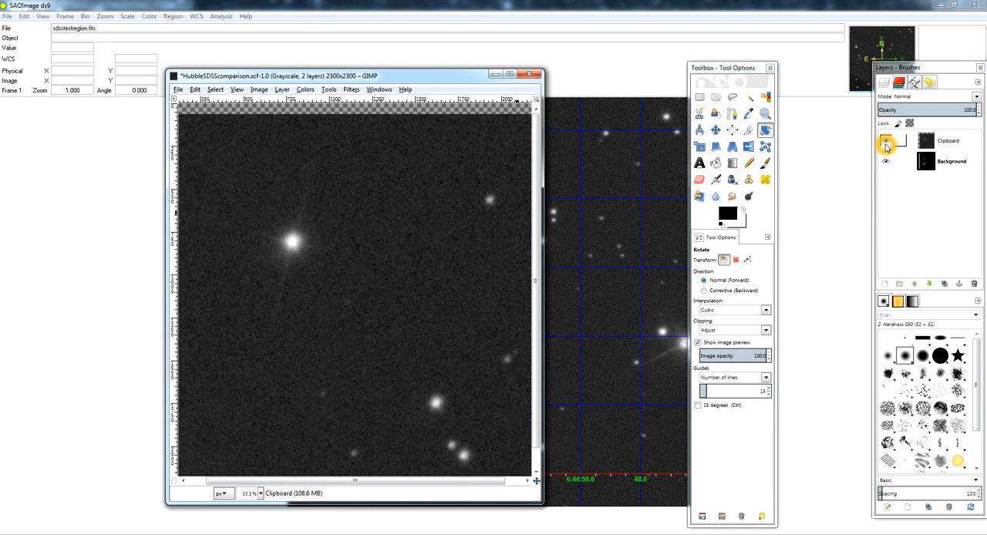
# Turn off the Clipboard layer's visibility to reveal the background Hubble image of comet ISON.
pyautogui.click(922, 140)
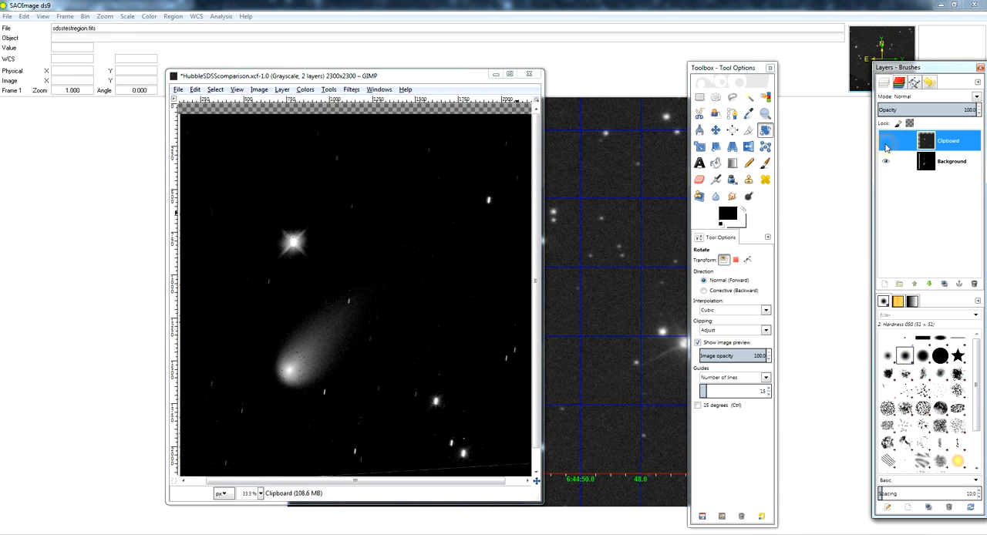
pyautogui.click(885, 140)
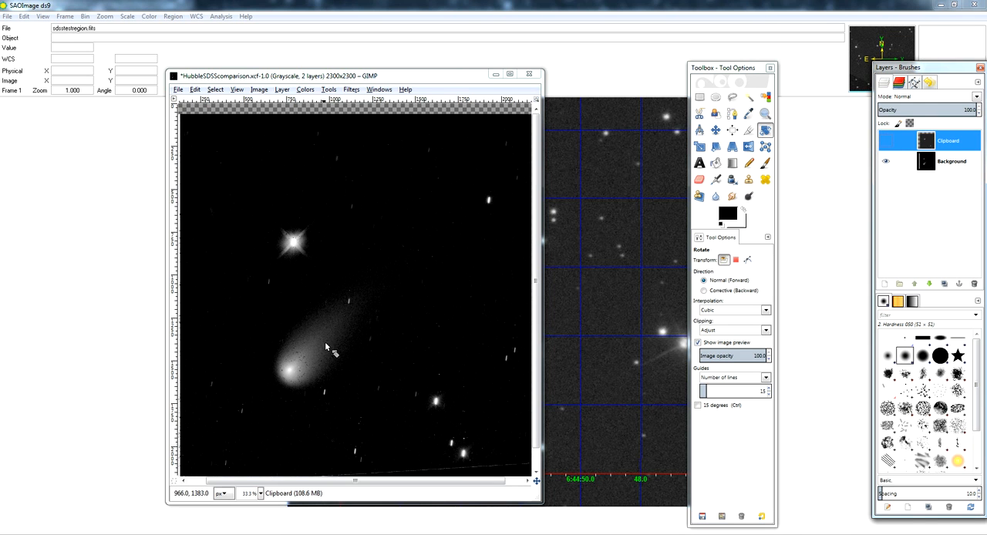
pyautogui.moveTo(404, 99)
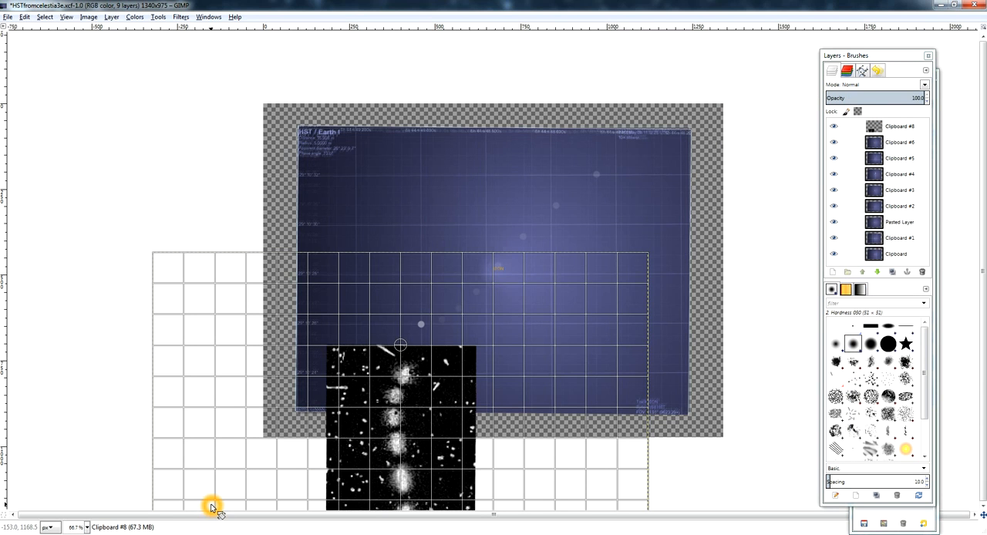
pyautogui.moveTo(697, 335)
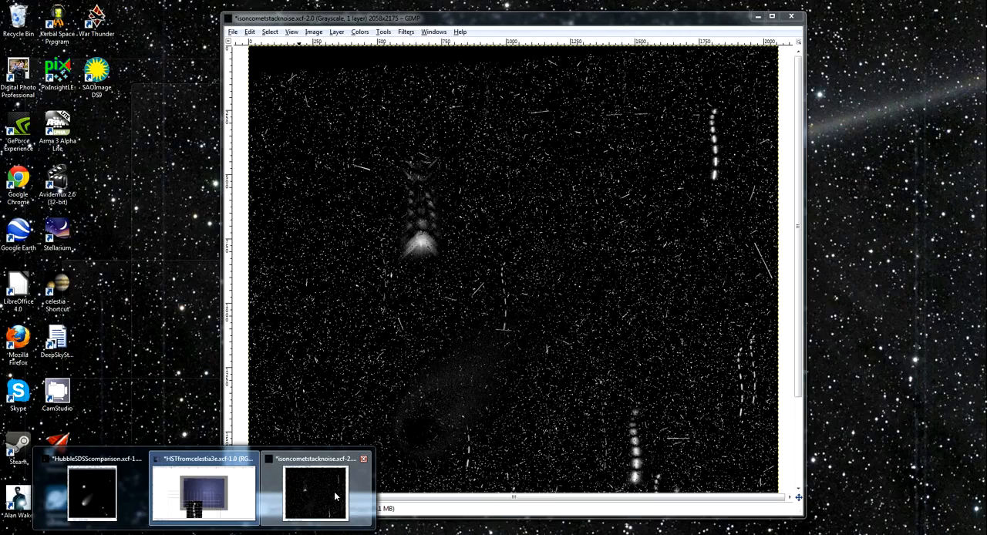
# Switch via taskbar previews to HSTfromcelestia3e, then to the isoncometstacknoise stack image.
pyautogui.click(204, 491)
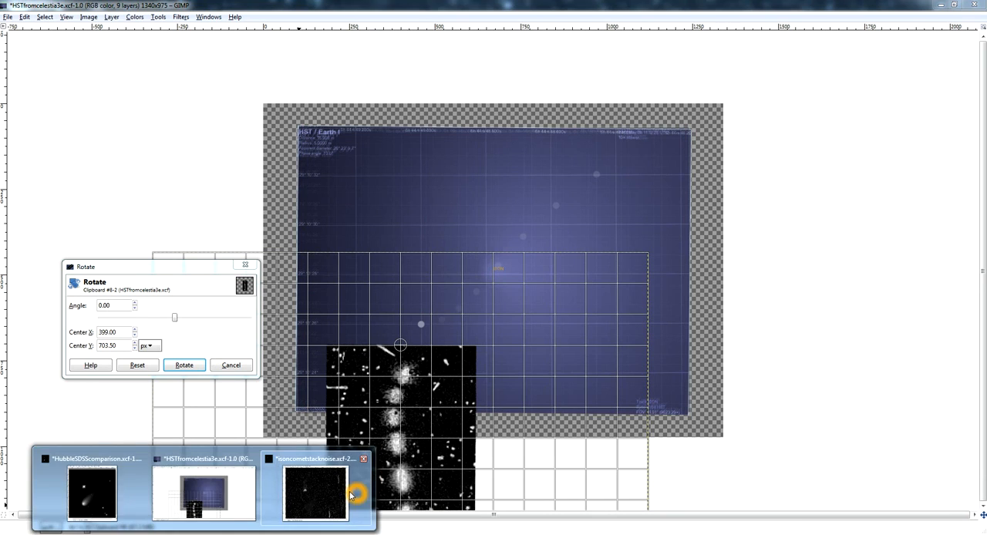
pyautogui.click(315, 491)
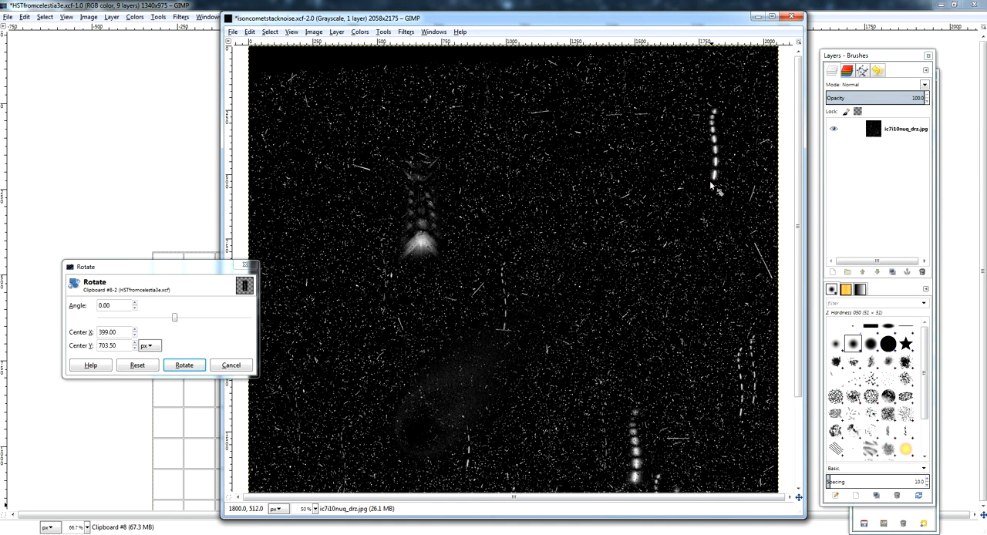
pyautogui.moveTo(717, 179)
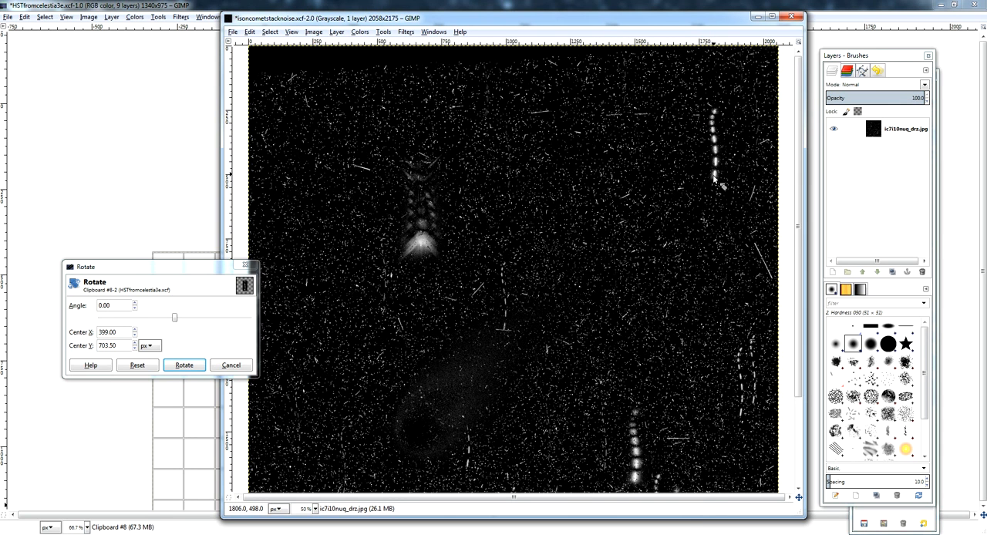
pyautogui.moveTo(710, 129)
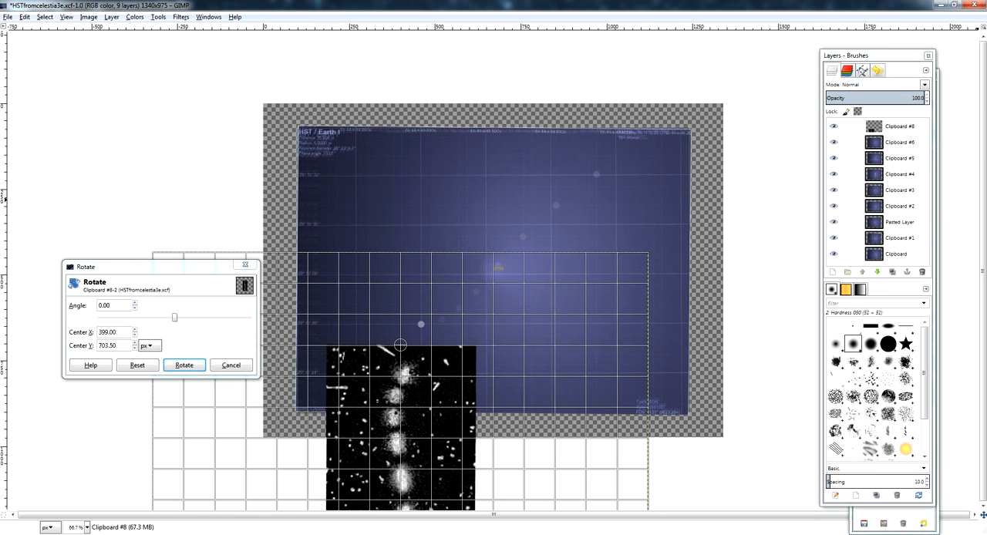
pyautogui.moveTo(477, 277)
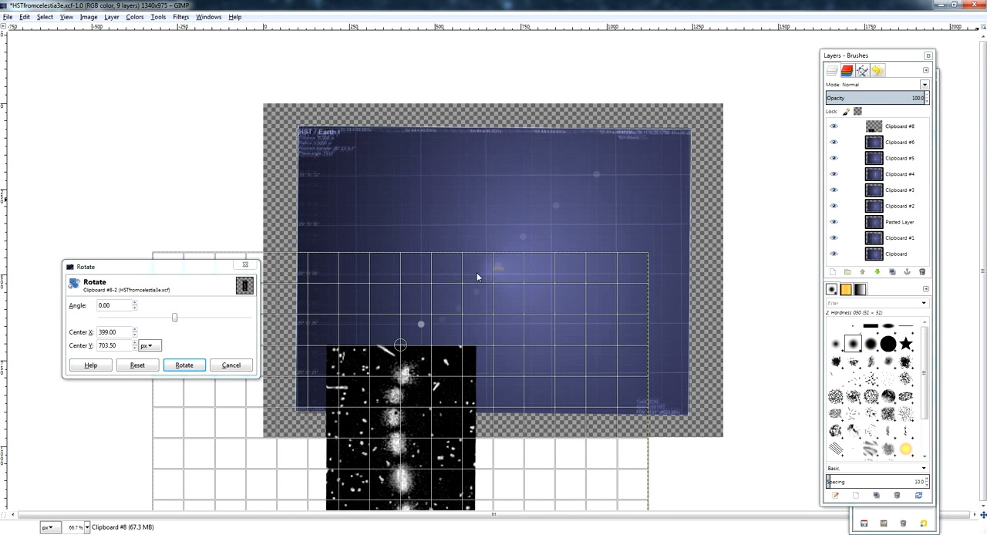
pyautogui.moveTo(554, 200)
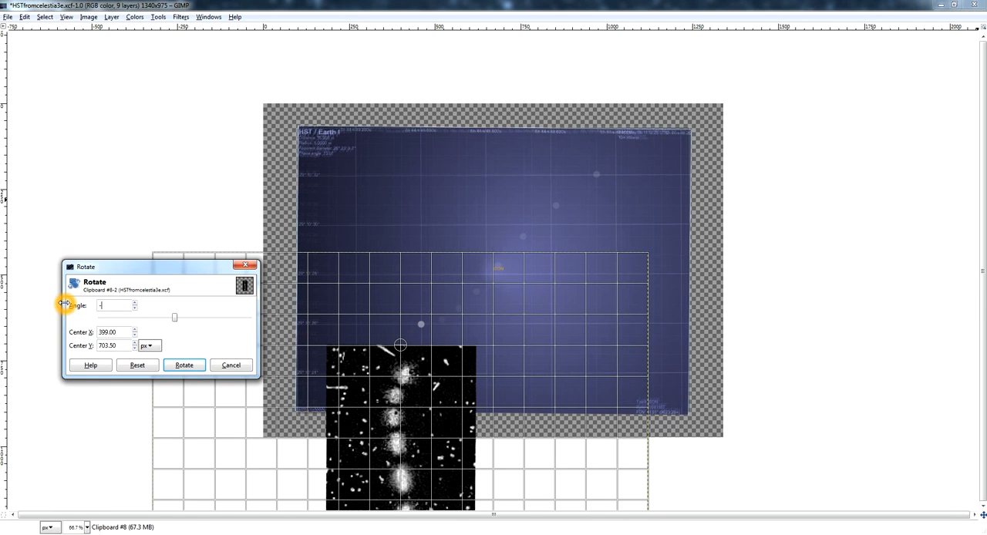
# Rotate the Clipboard #8 star-trail layer by -131.1 degrees and select it in Layers.
pyautogui.write('-131.1')
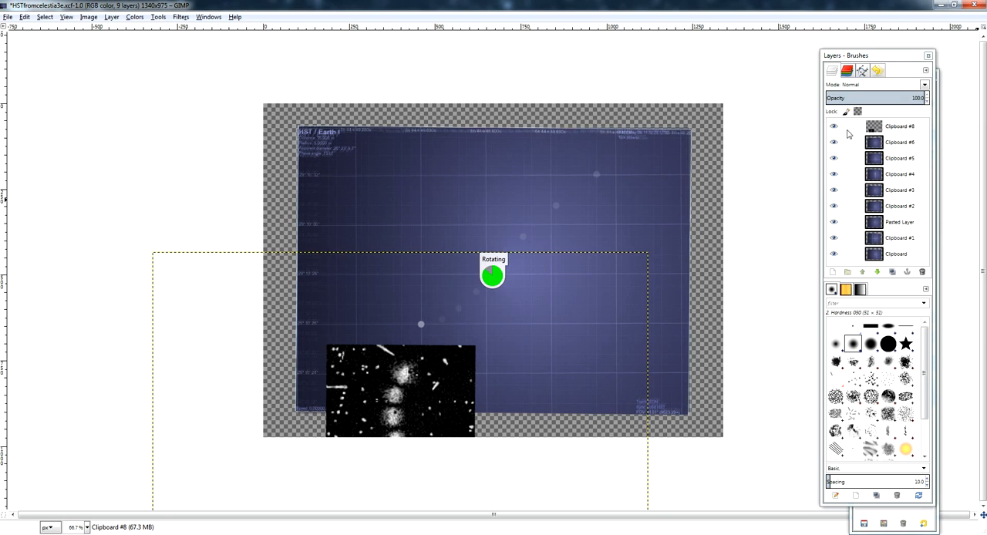
pyautogui.click(899, 126)
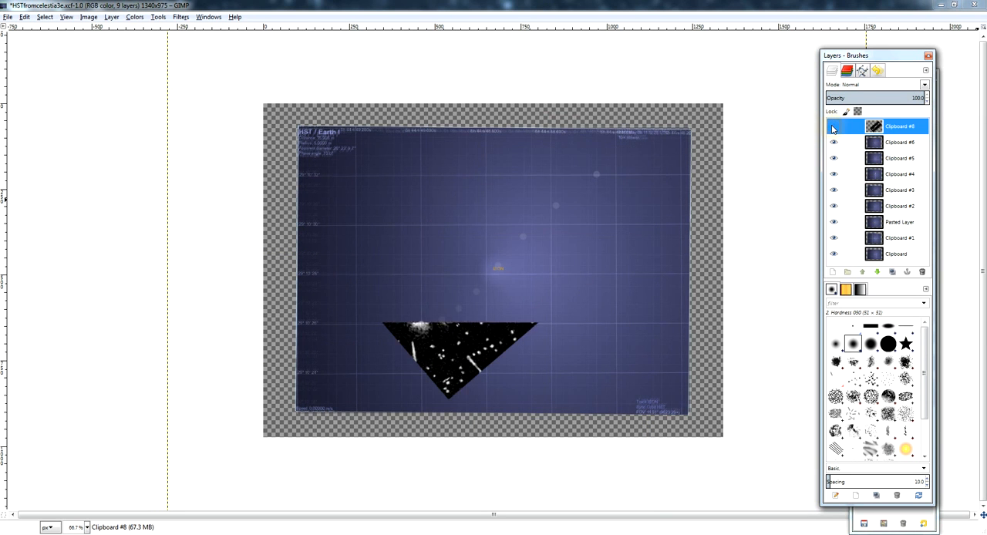
# Toggle Clipboard #8's visibility repeatedly to compare trails with the Celestia path, ending visible.
pyautogui.click(833, 125)
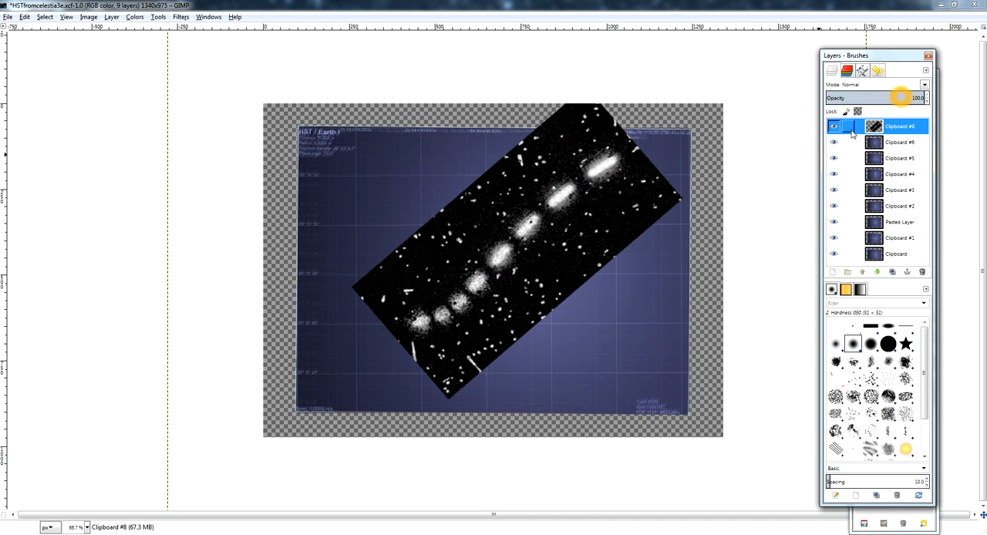
pyautogui.click(834, 126)
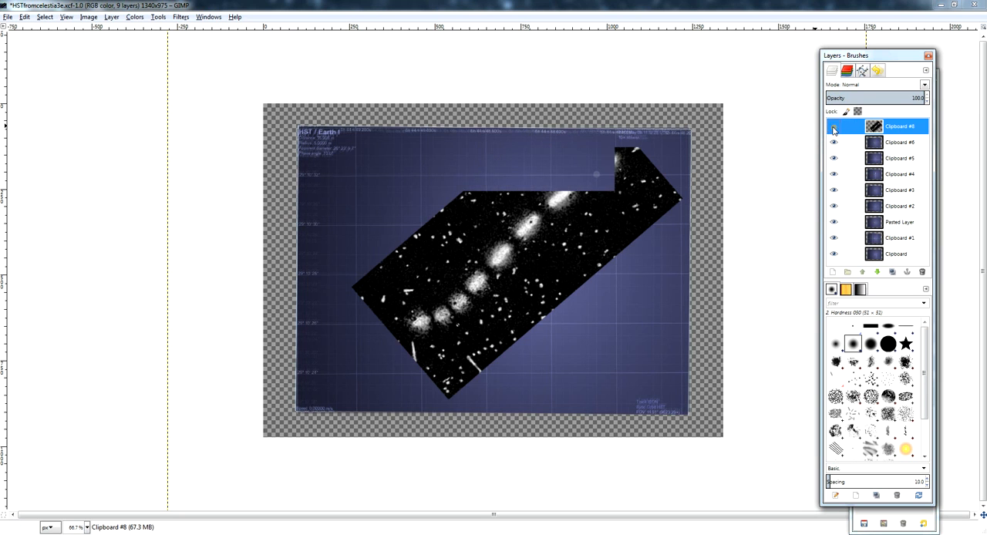
pyautogui.click(834, 128)
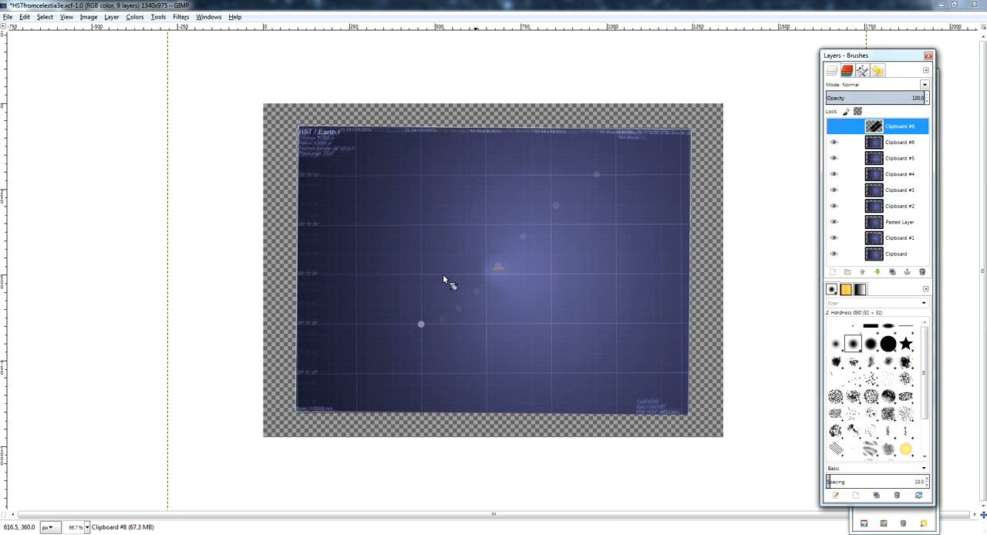
pyautogui.click(835, 126)
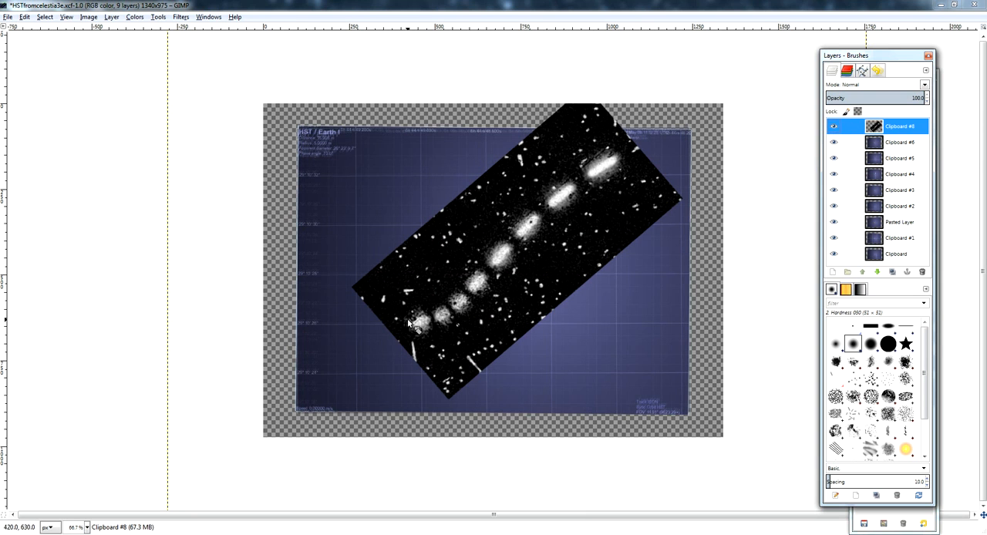
pyautogui.click(833, 126)
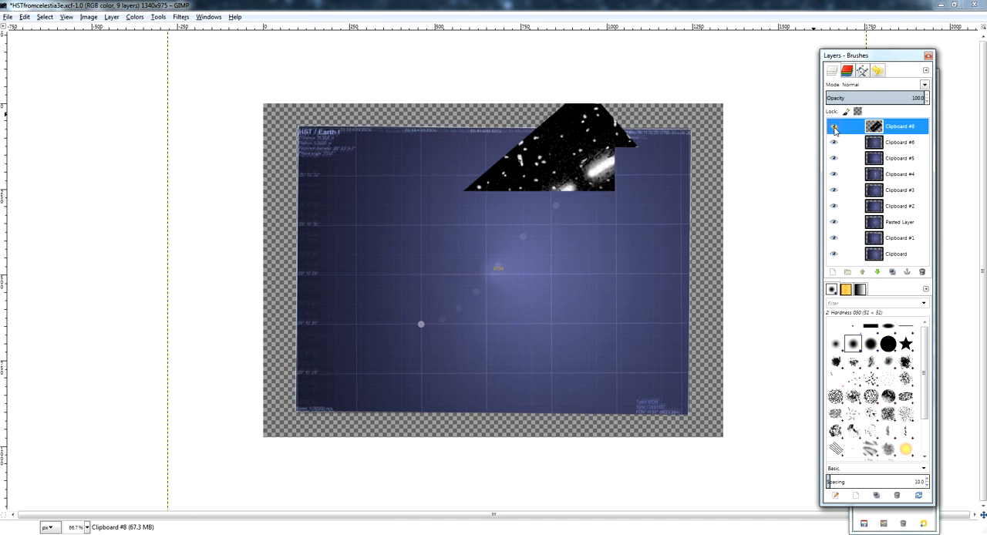
pyautogui.click(834, 128)
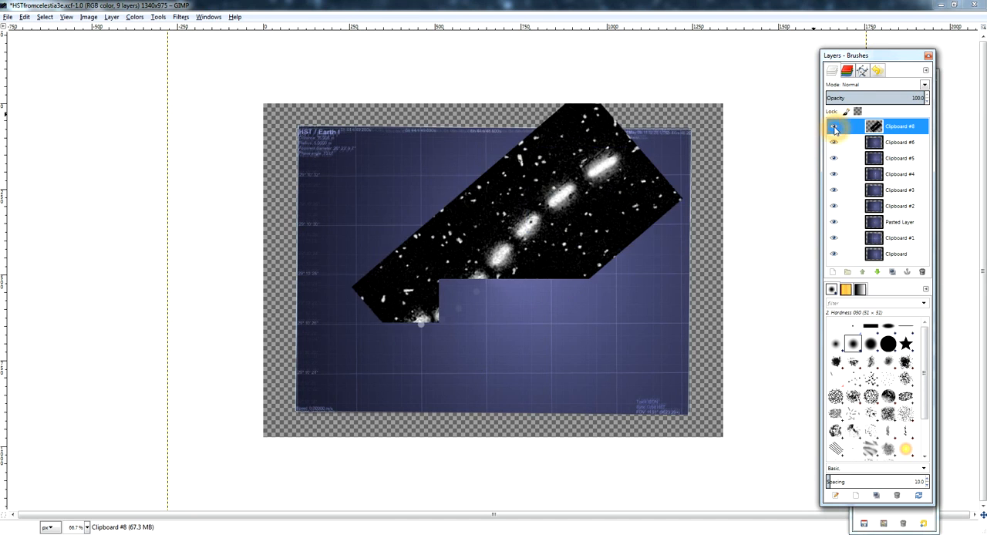
pyautogui.click(833, 126)
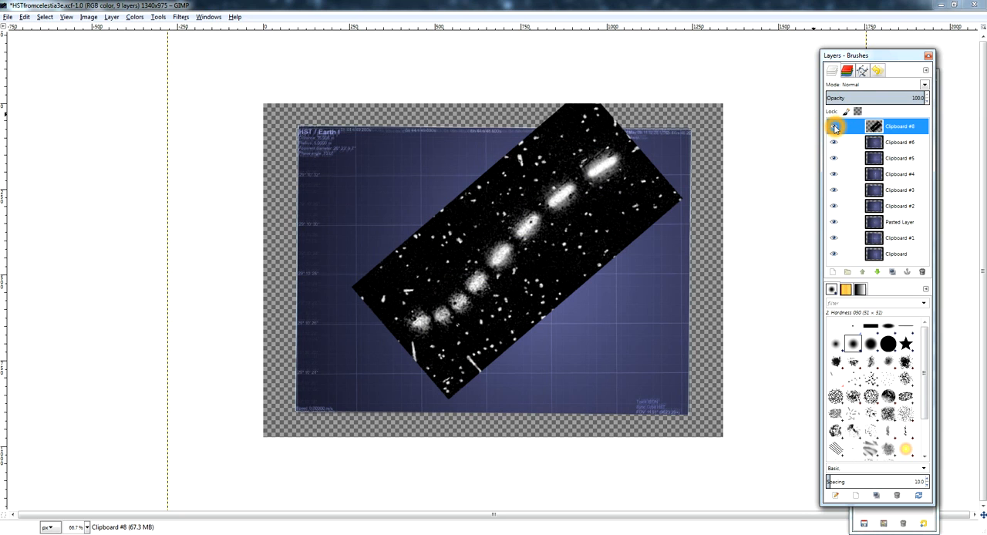
pyautogui.click(834, 125)
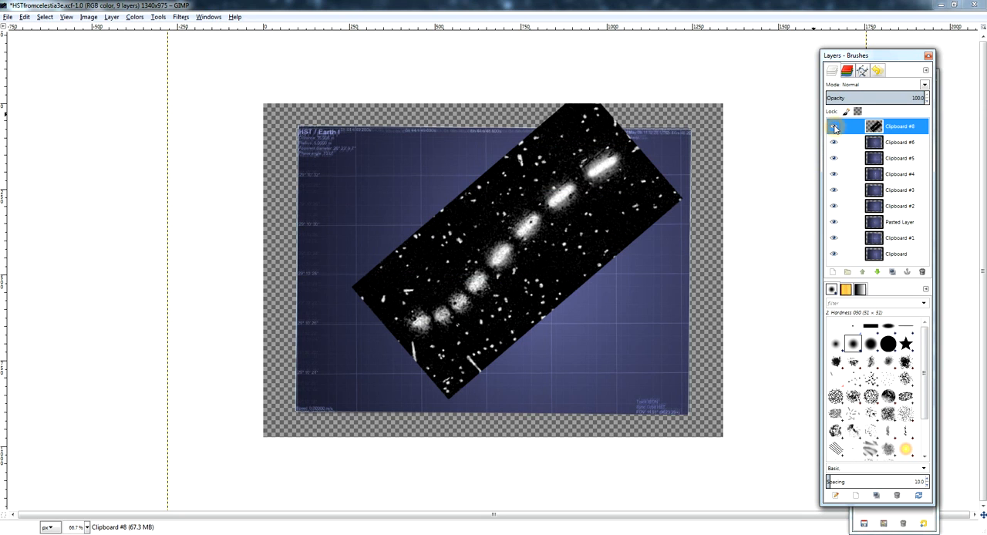
pyautogui.click(833, 125)
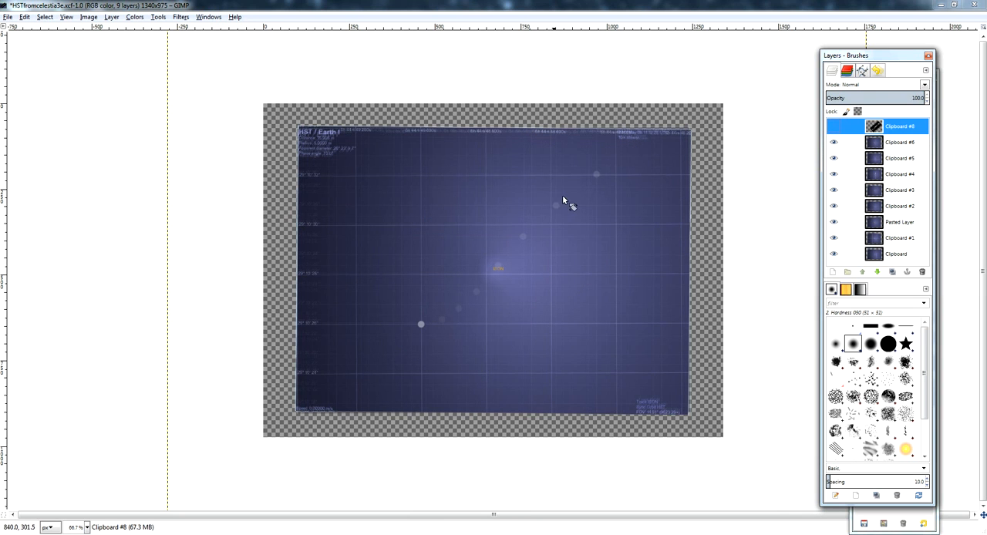
pyautogui.moveTo(448, 317)
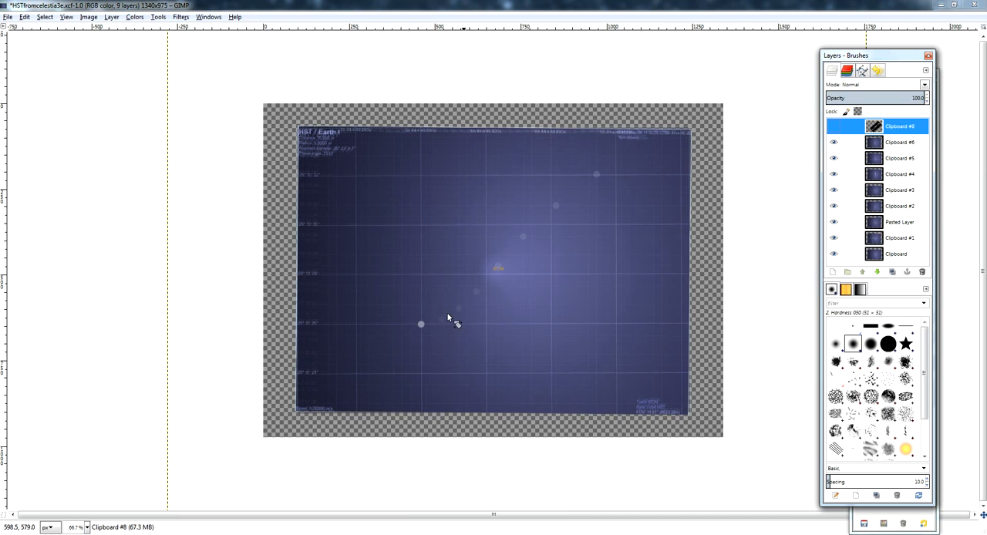
pyautogui.click(537, 262)
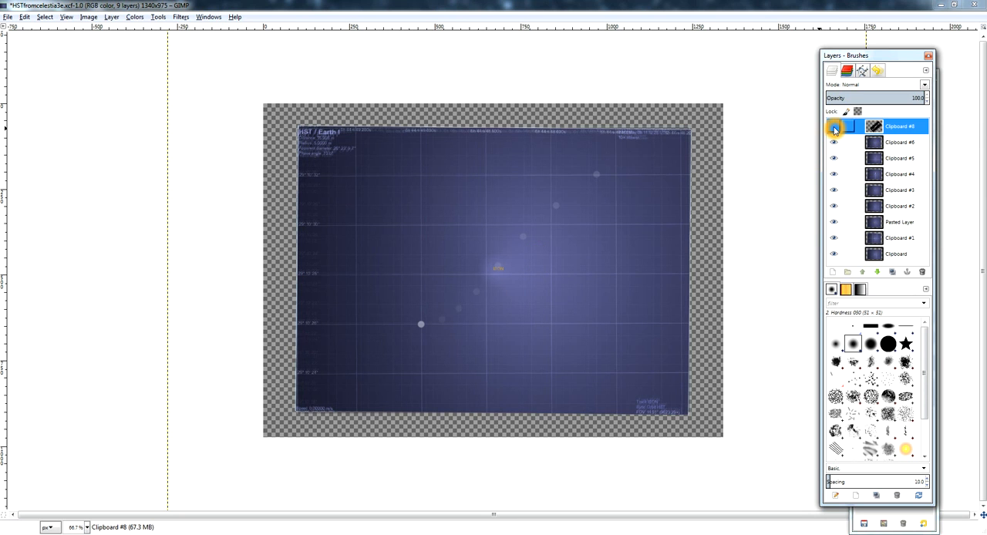
pyautogui.click(834, 127)
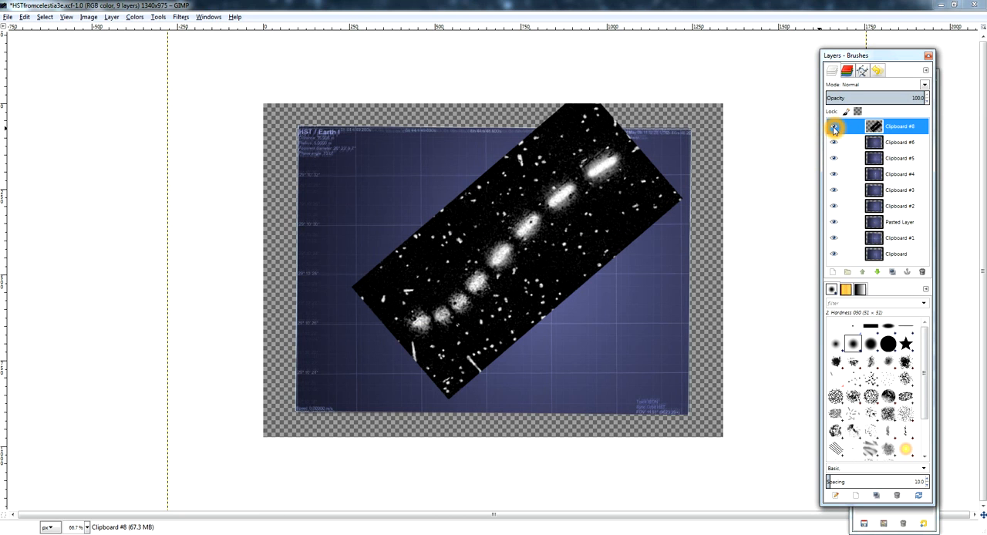
pyautogui.click(835, 126)
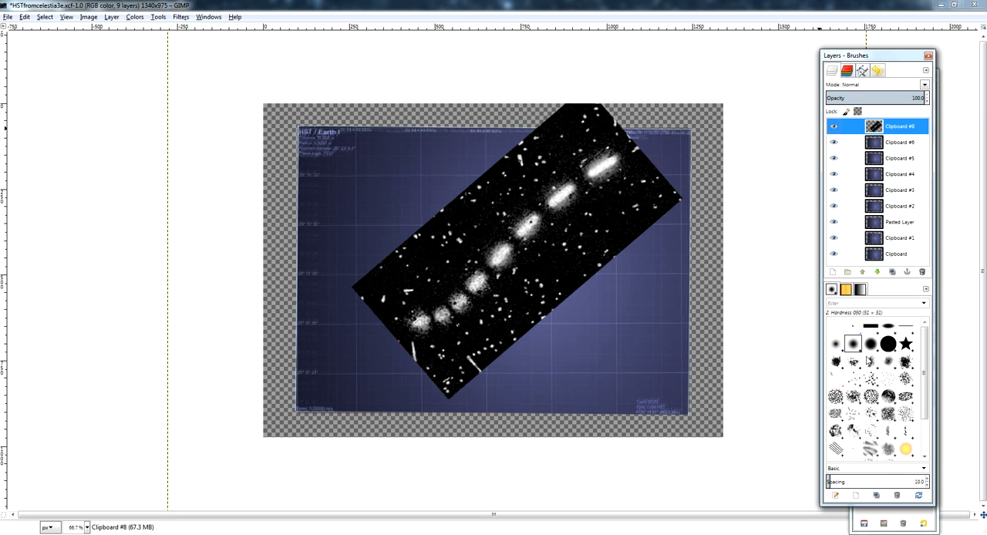